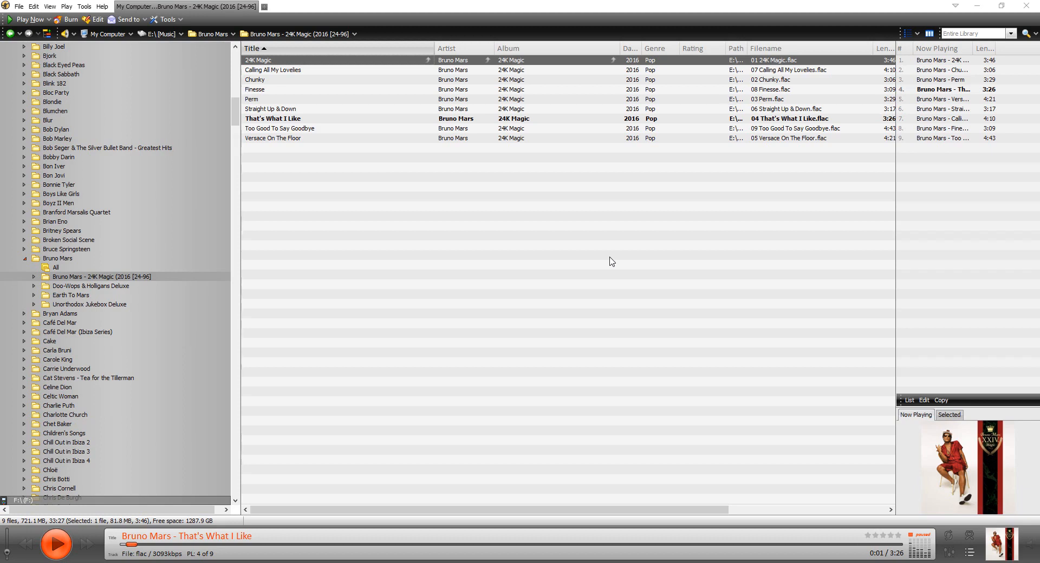
mouse_move(519, 259)
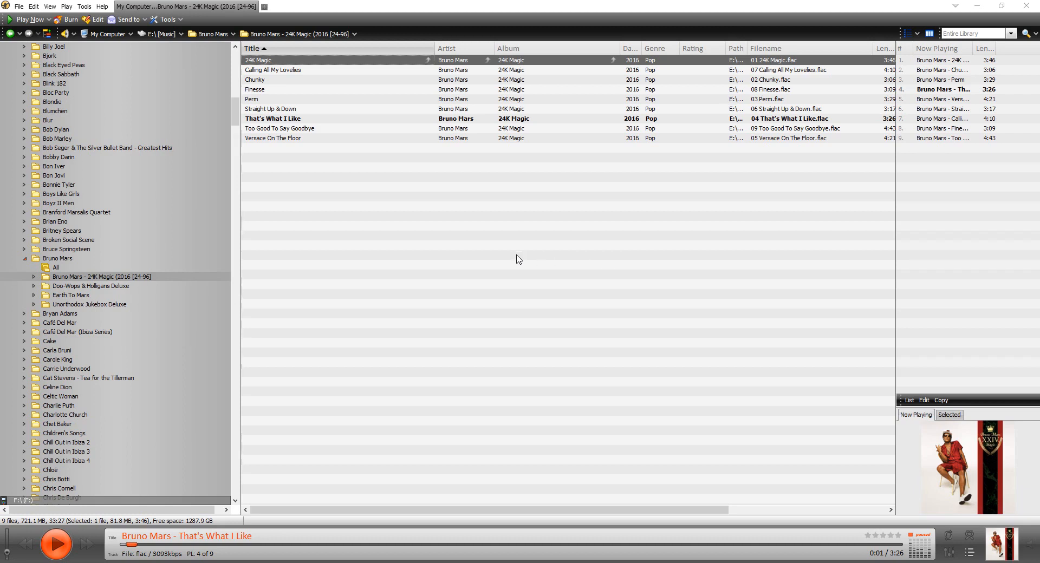
mouse_move(499, 258)
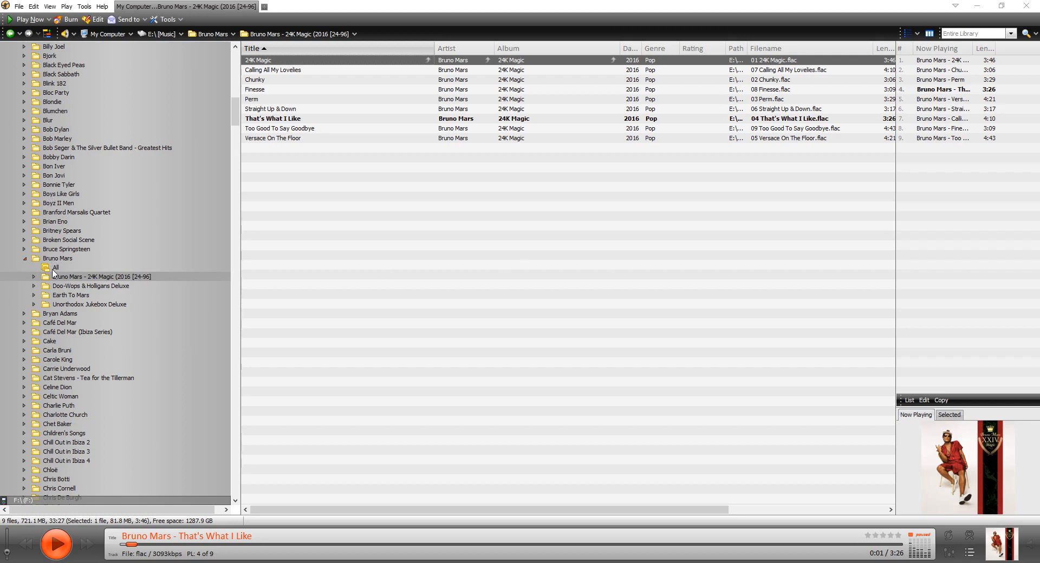
mouse_move(55, 272)
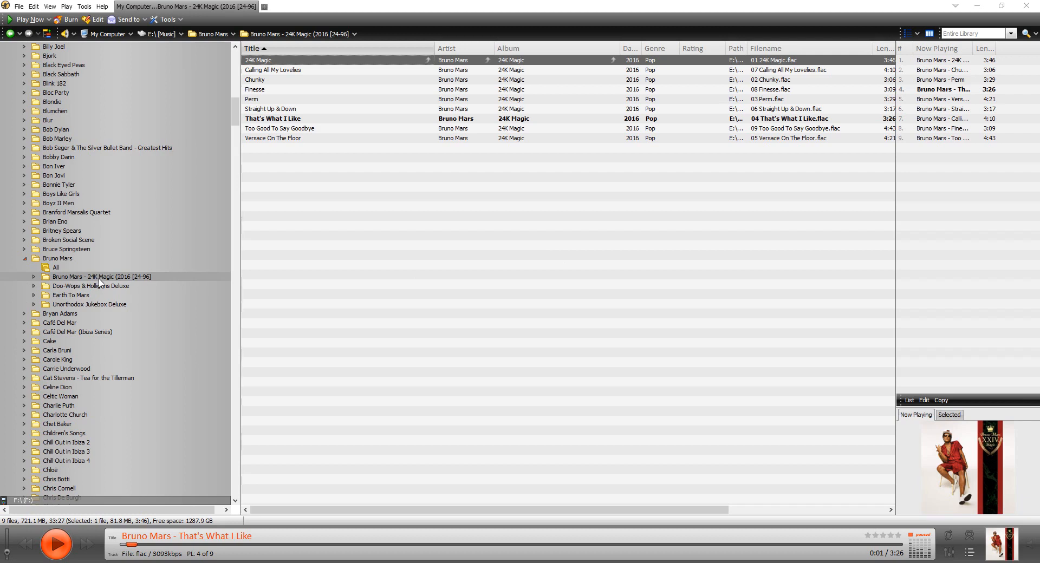
mouse_move(57, 264)
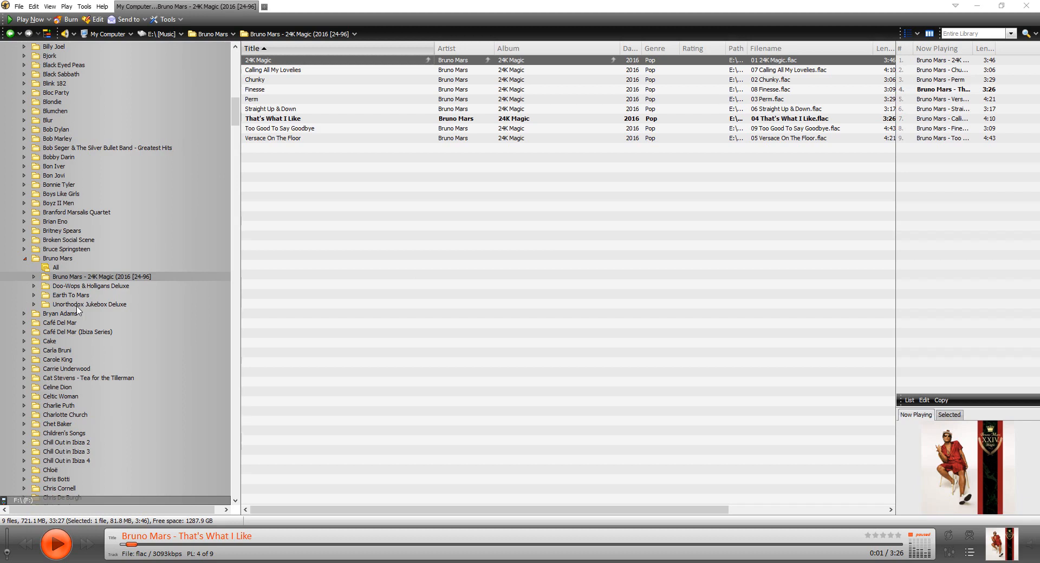
mouse_move(103, 279)
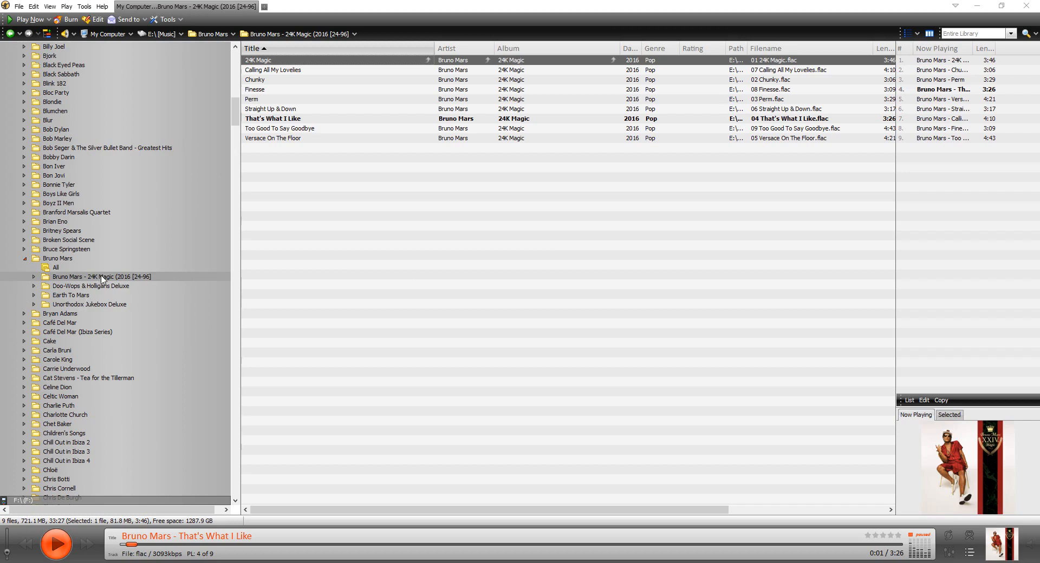
mouse_move(593, 290)
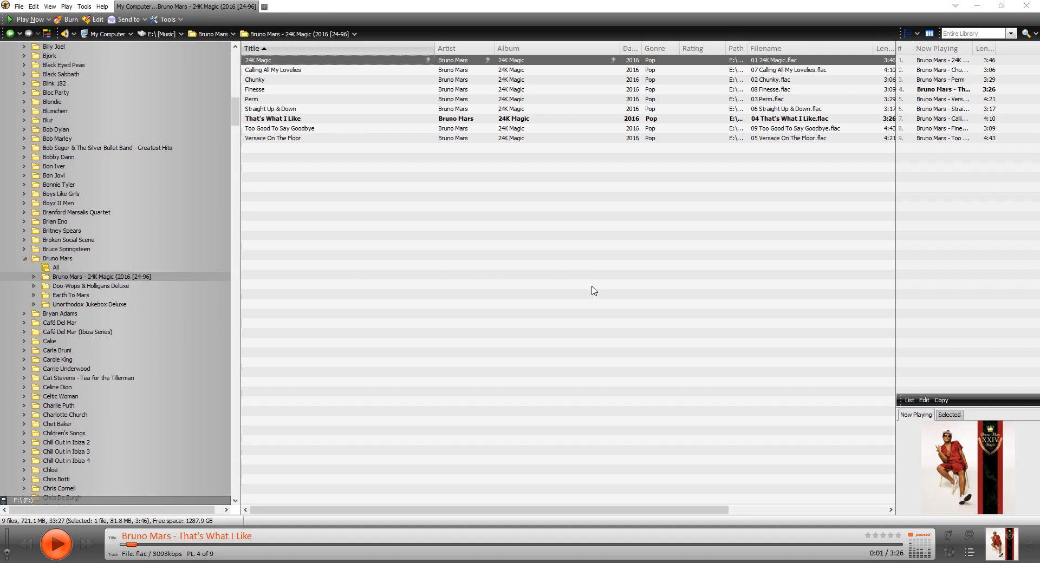
mouse_move(556, 271)
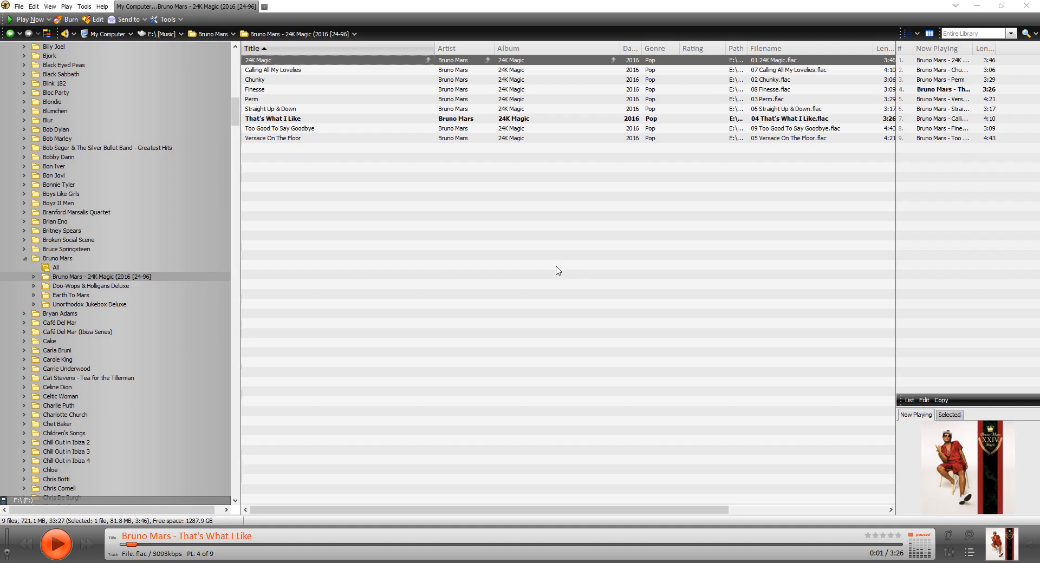
mouse_move(809, 494)
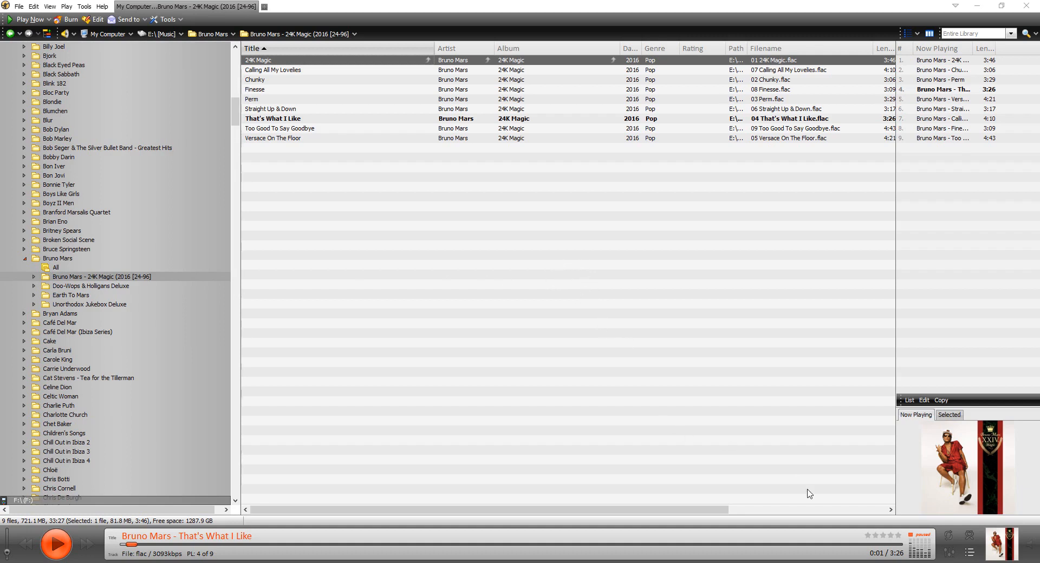
mouse_move(752, 470)
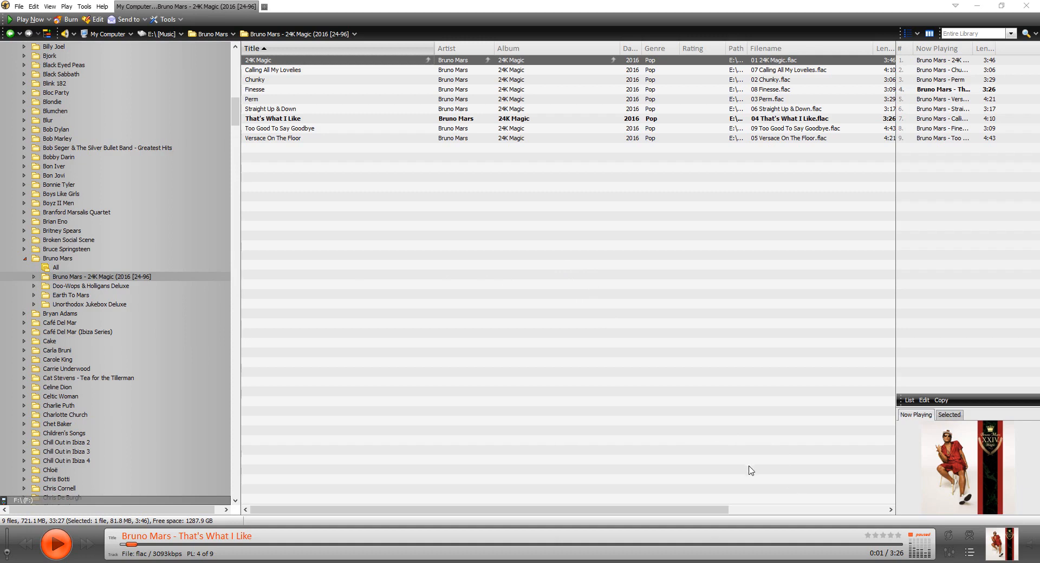
mouse_move(683, 454)
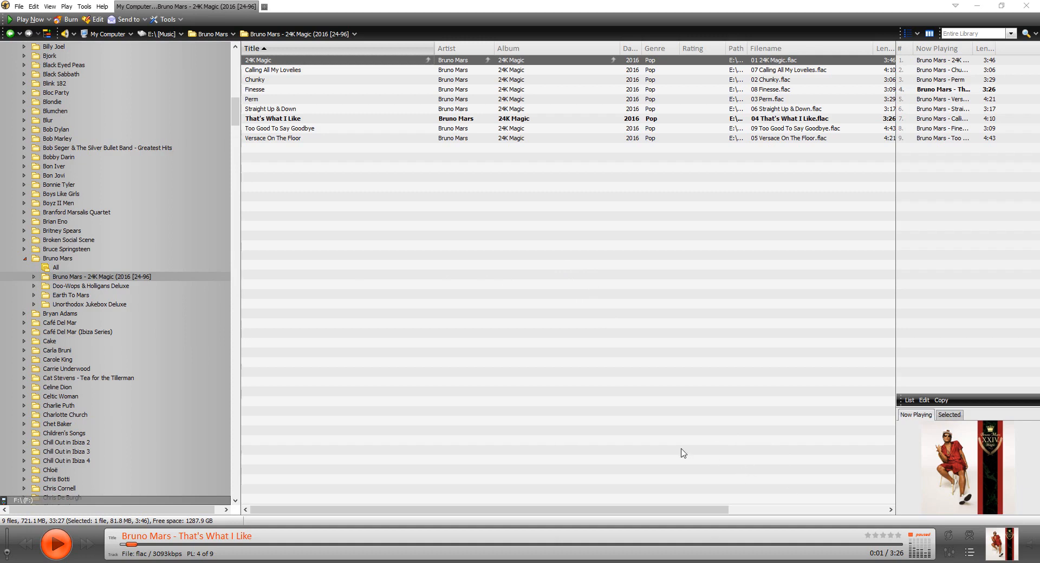
mouse_move(663, 437)
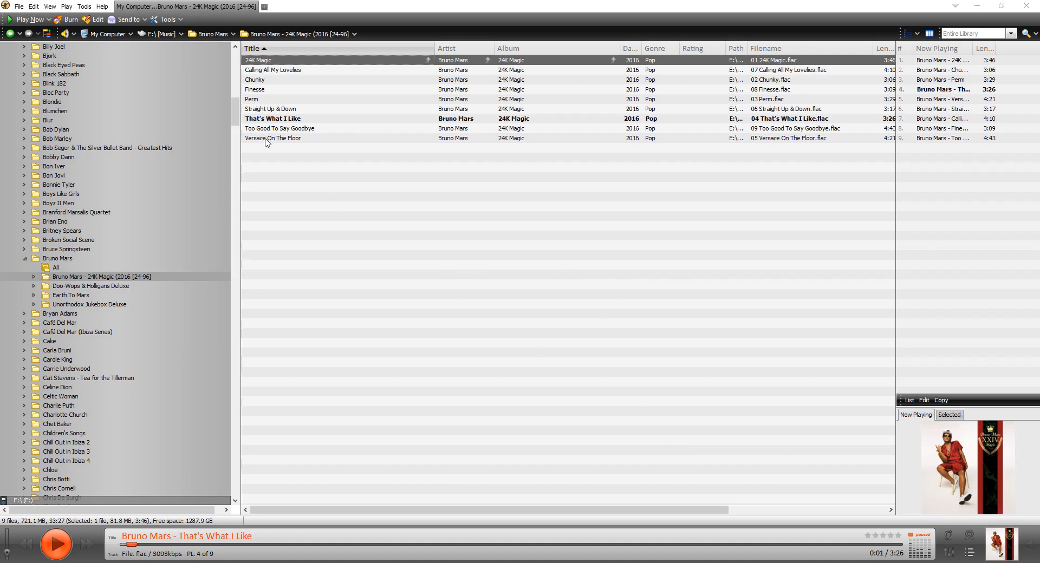
mouse_move(254, 69)
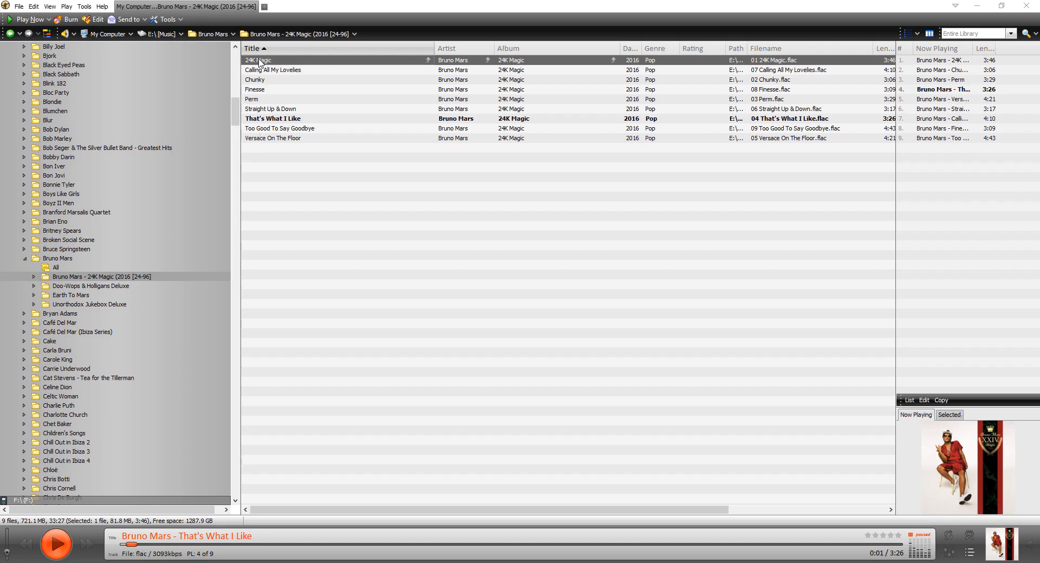
mouse_move(258, 79)
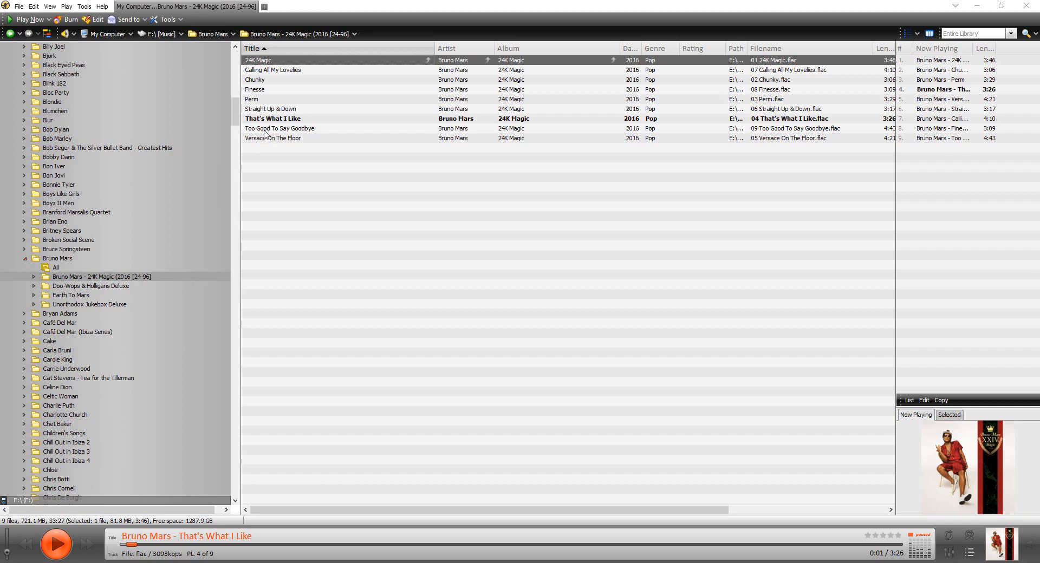
- Play 24K Magic from the title track and advance through the queue to Perm
double_click(258, 60)
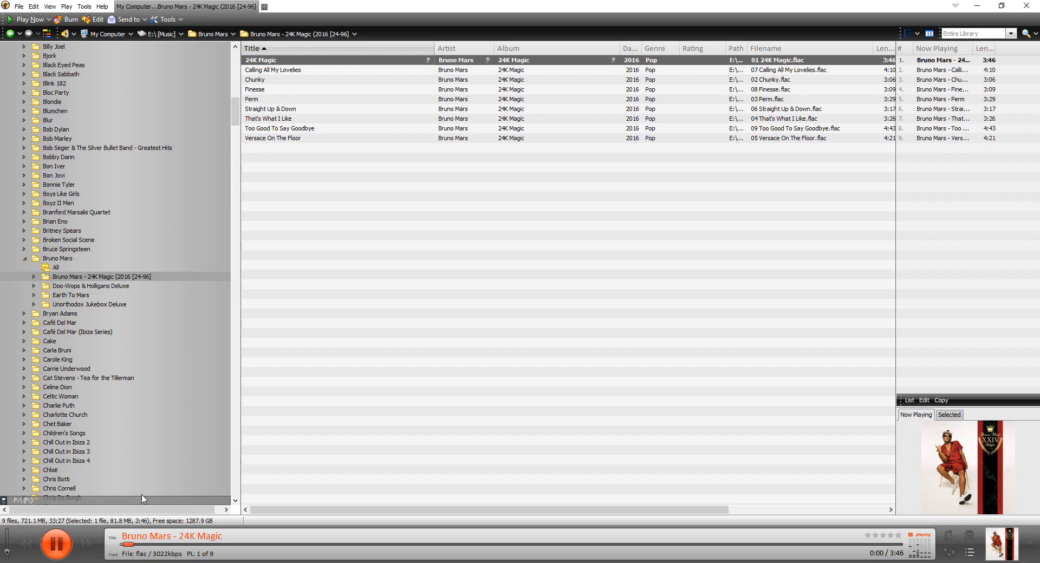
click(87, 544)
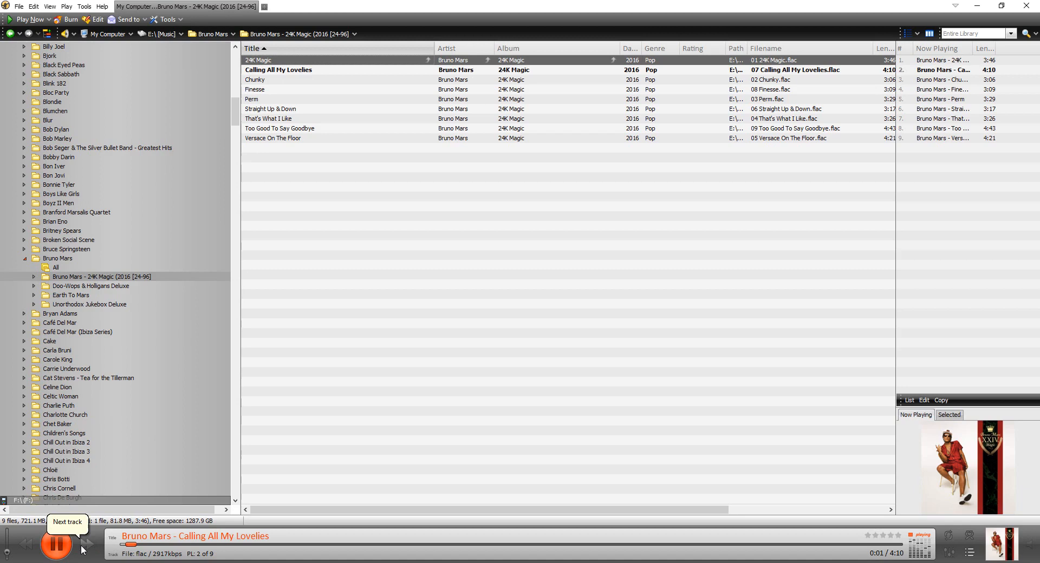
click(87, 544)
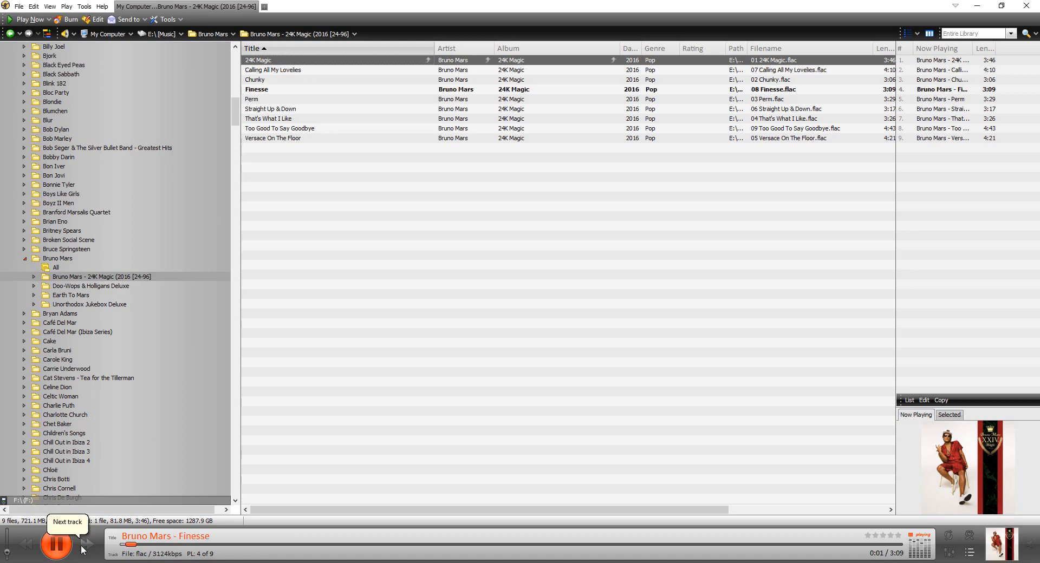
click(85, 544)
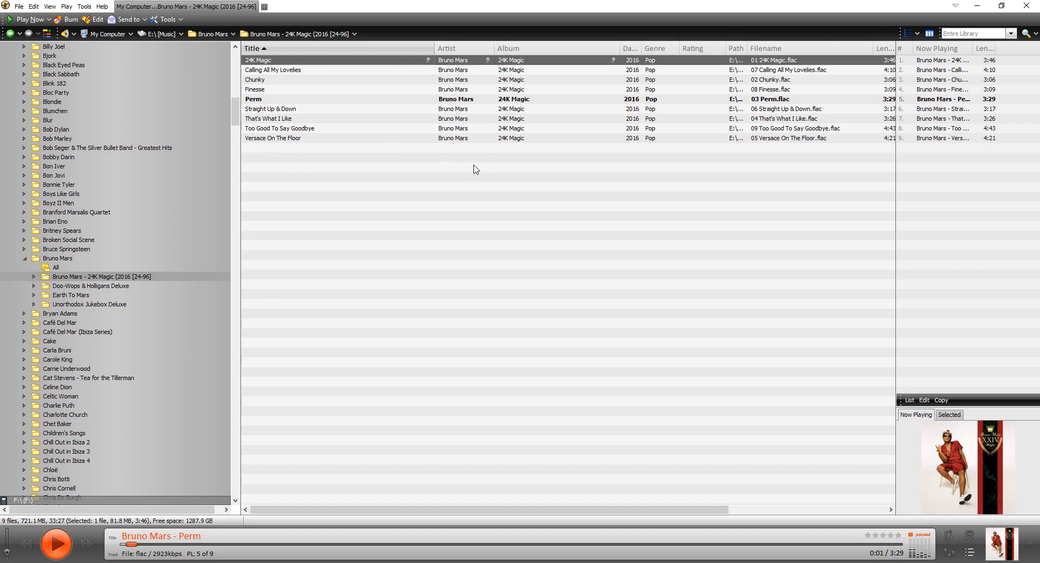
mouse_move(464, 47)
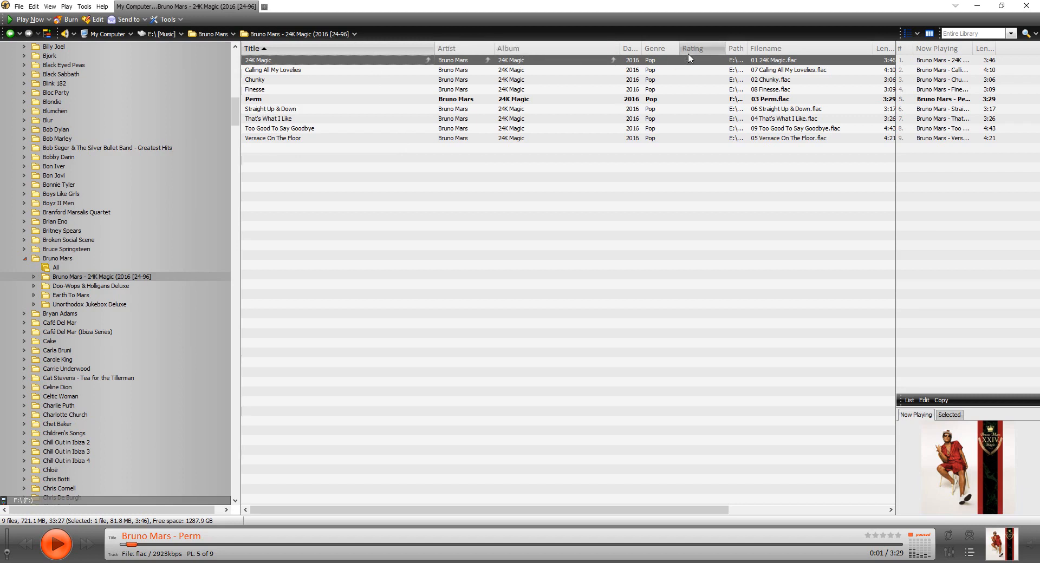
mouse_move(593, 398)
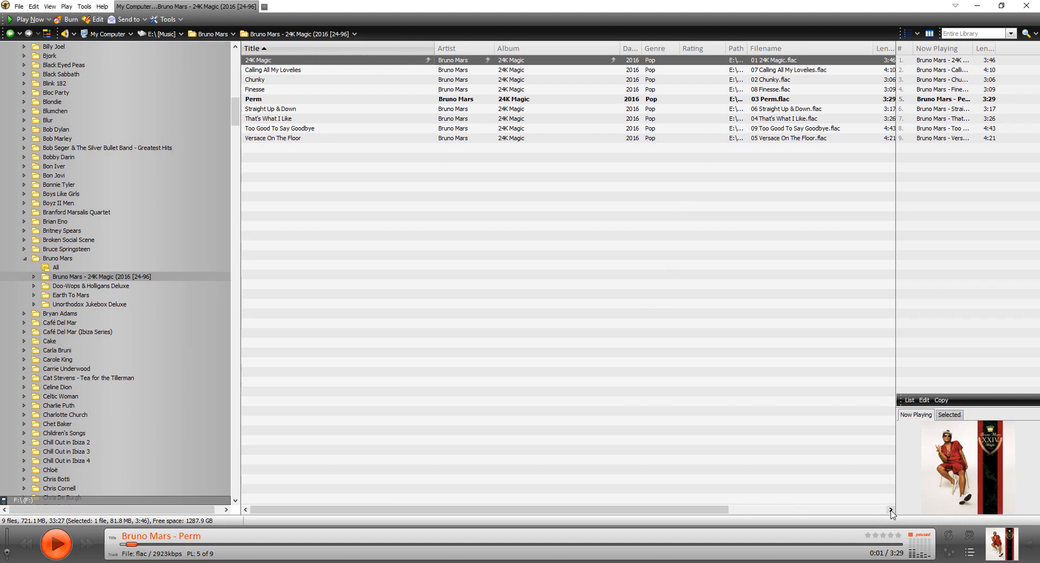
mouse_move(600, 56)
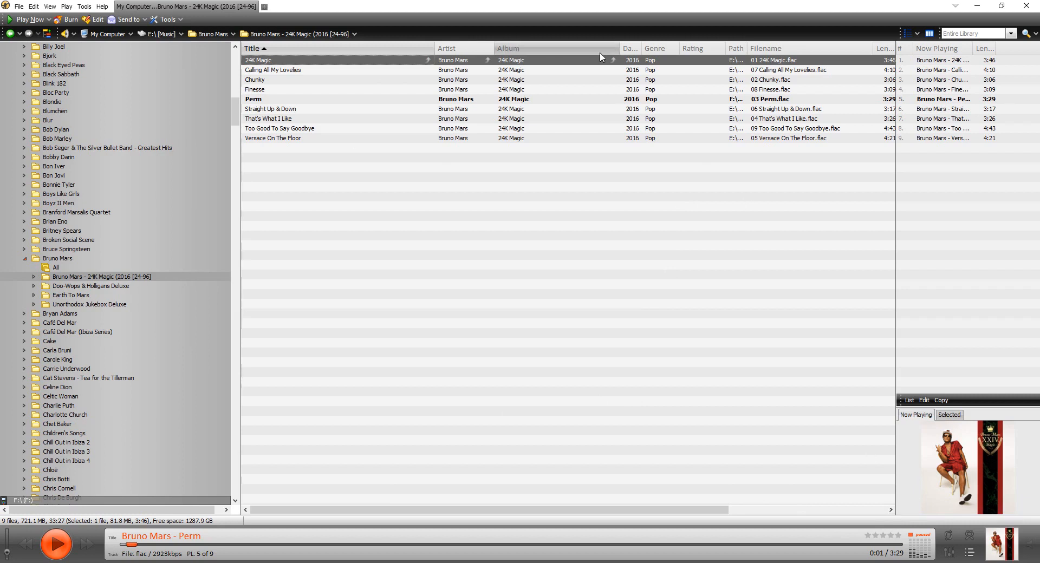
mouse_move(619, 50)
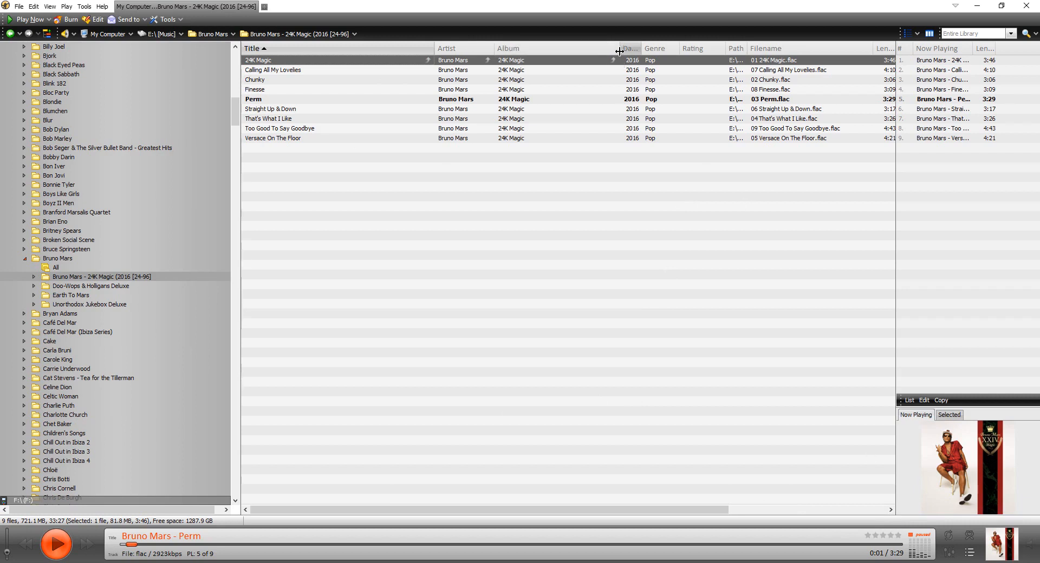
- Widen the Album column and scroll the list right until Track # shows
drag(619, 48, 773, 48)
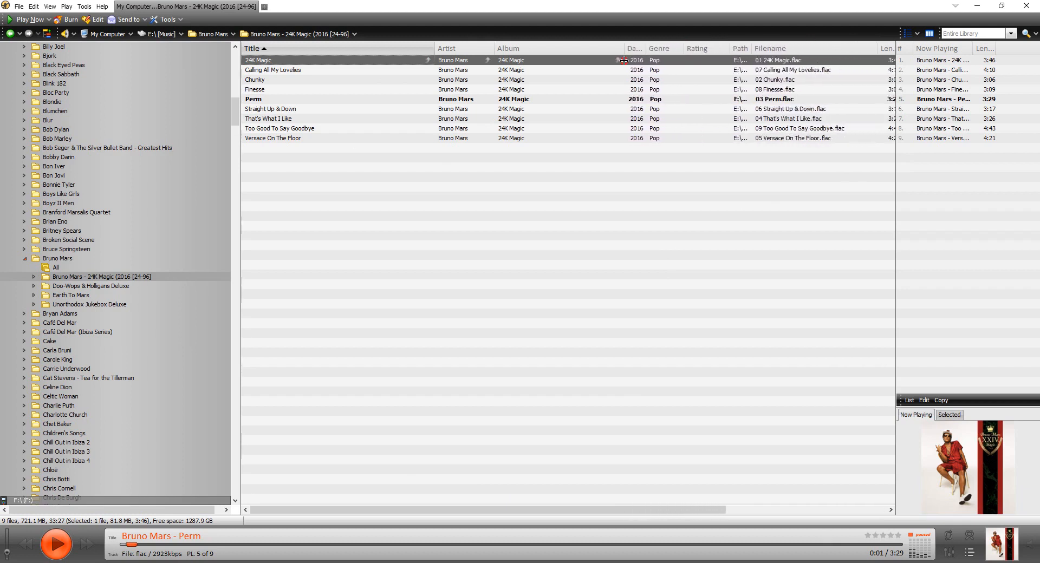
mouse_move(584, 63)
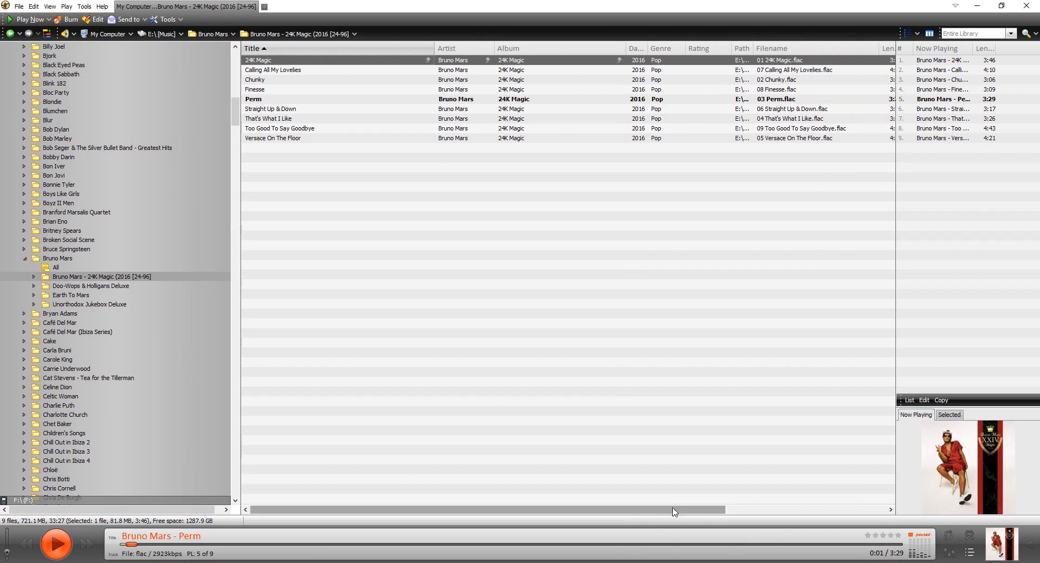
drag(672, 509, 697, 509)
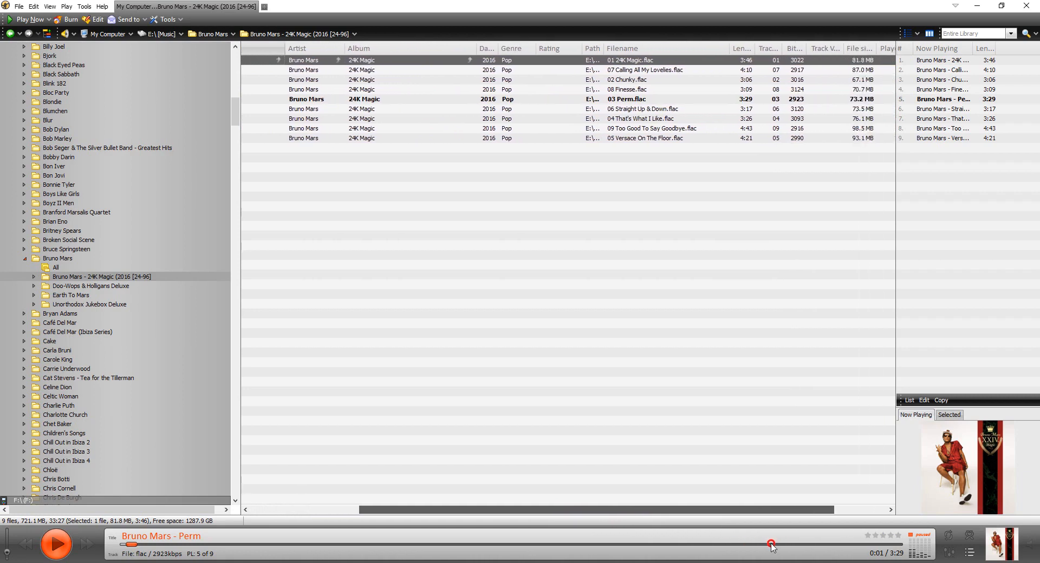
scroll(right, 3)
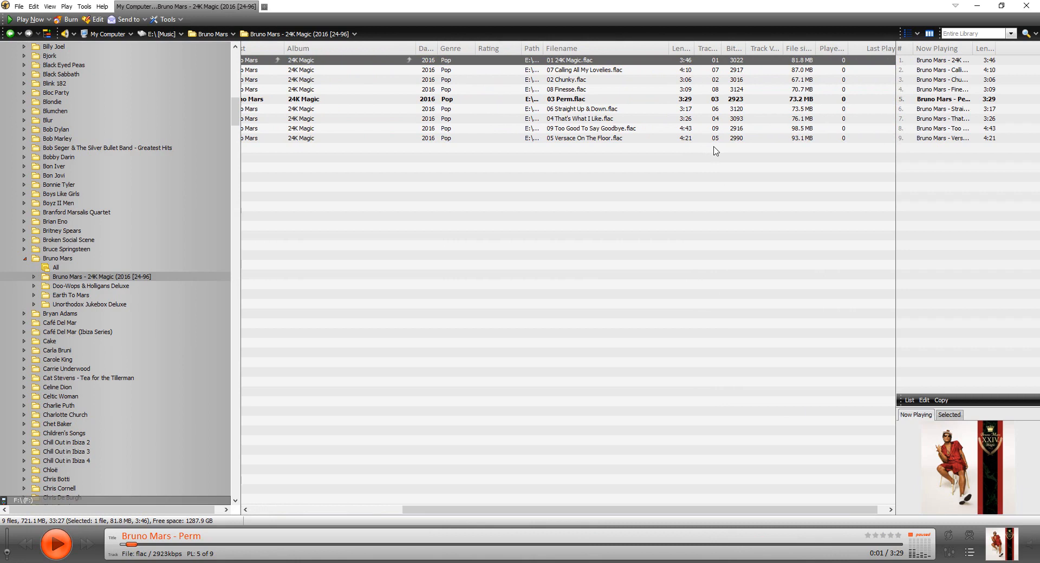
mouse_move(719, 153)
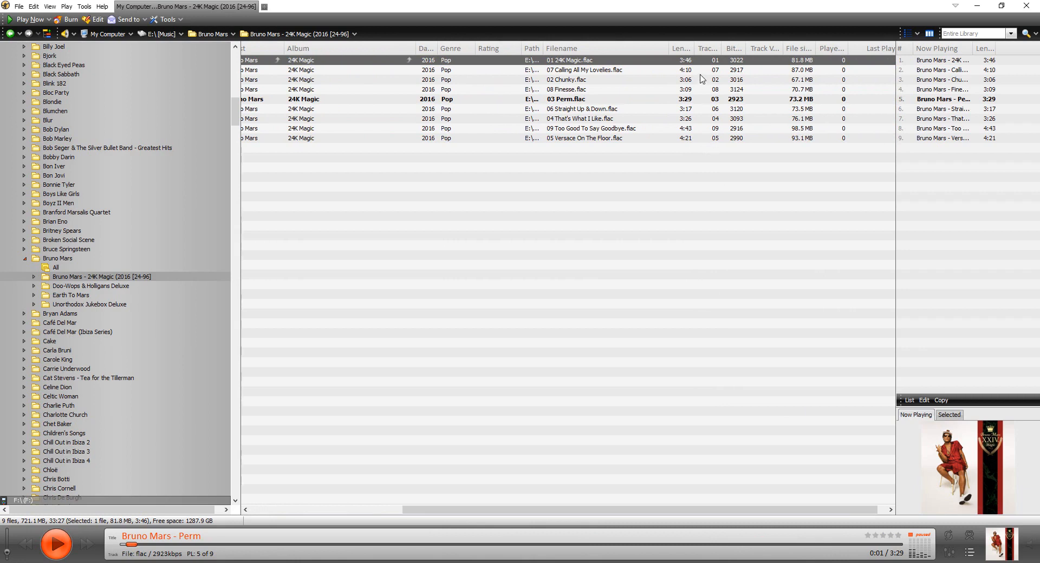
mouse_move(711, 69)
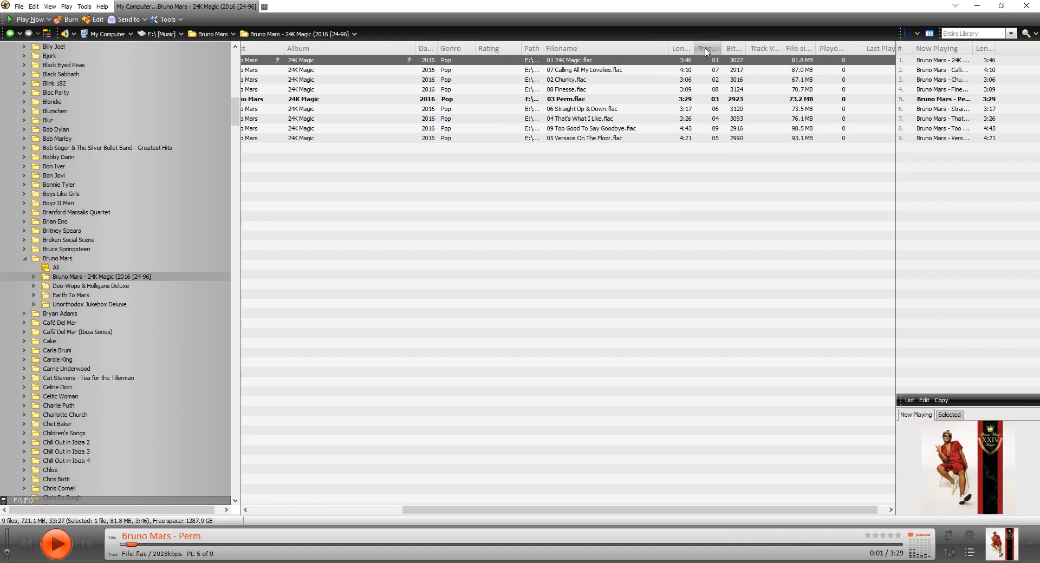
- Sort the album by Track # ascending, then reverse it to run 09 down to 01
click(705, 48)
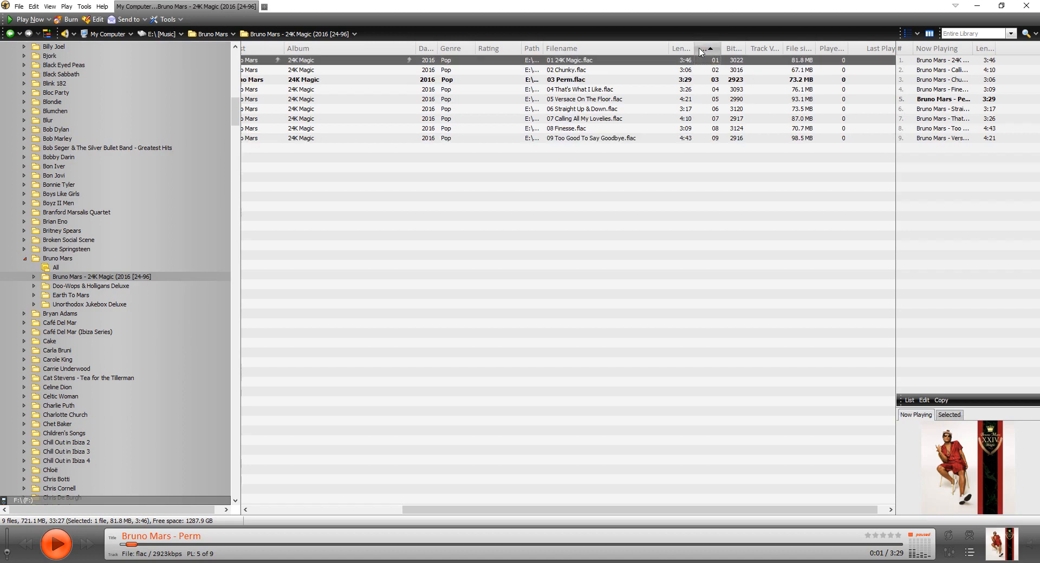
click(708, 47)
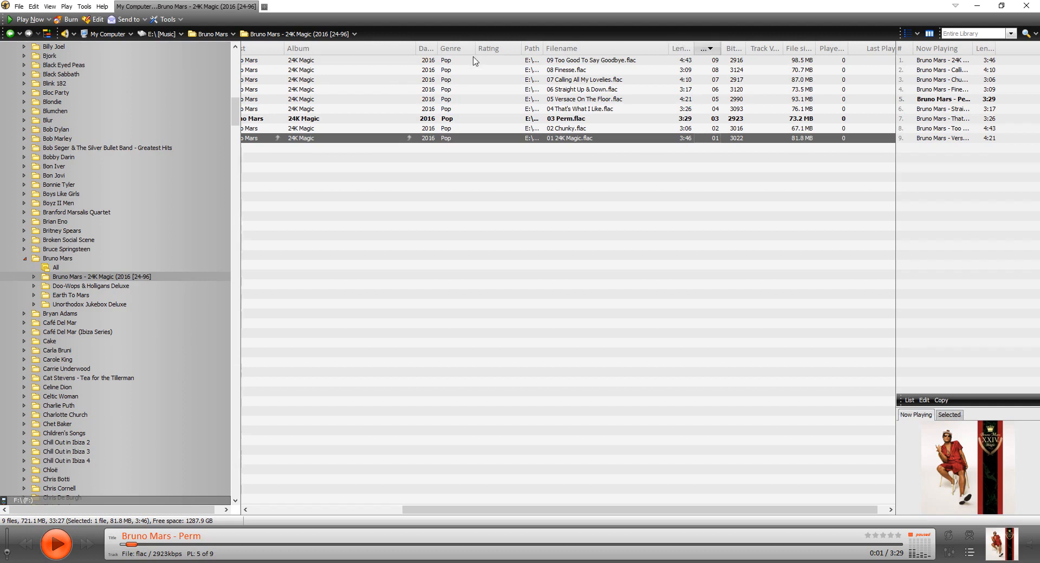
mouse_move(681, 47)
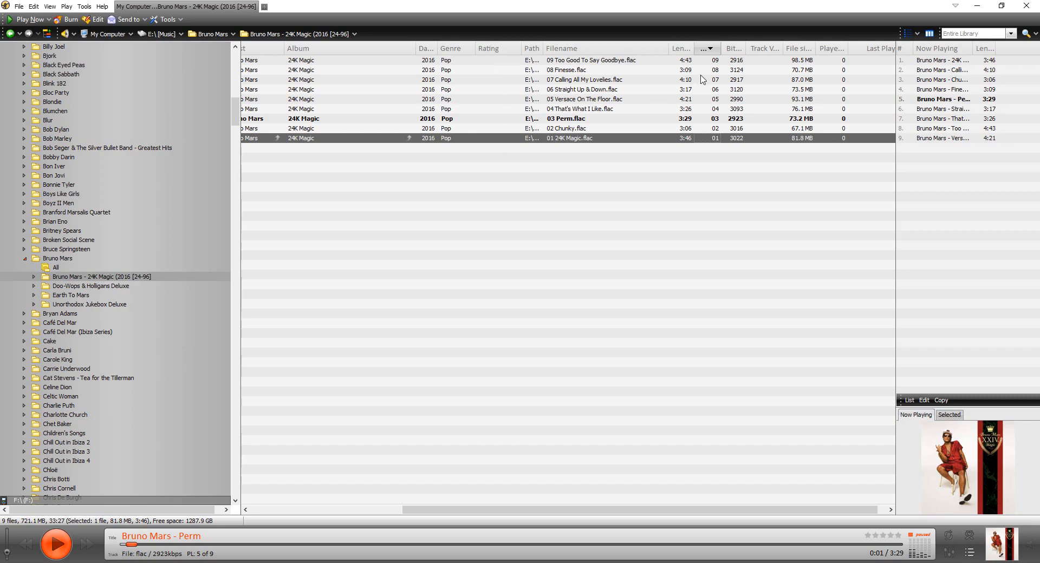
mouse_move(714, 155)
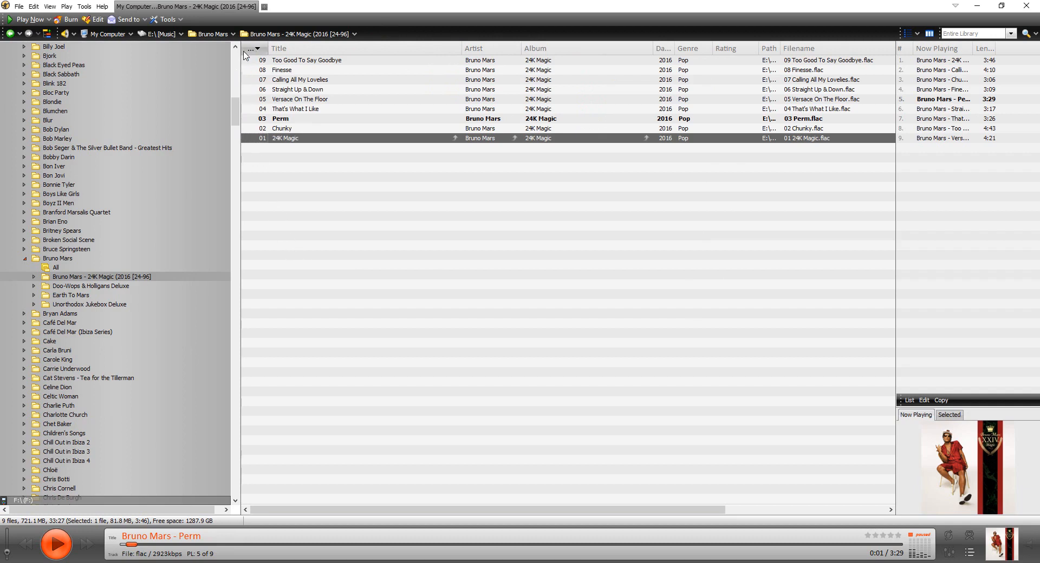
- Sort by the relocated Track # column so tracks run 01 through 09
click(256, 47)
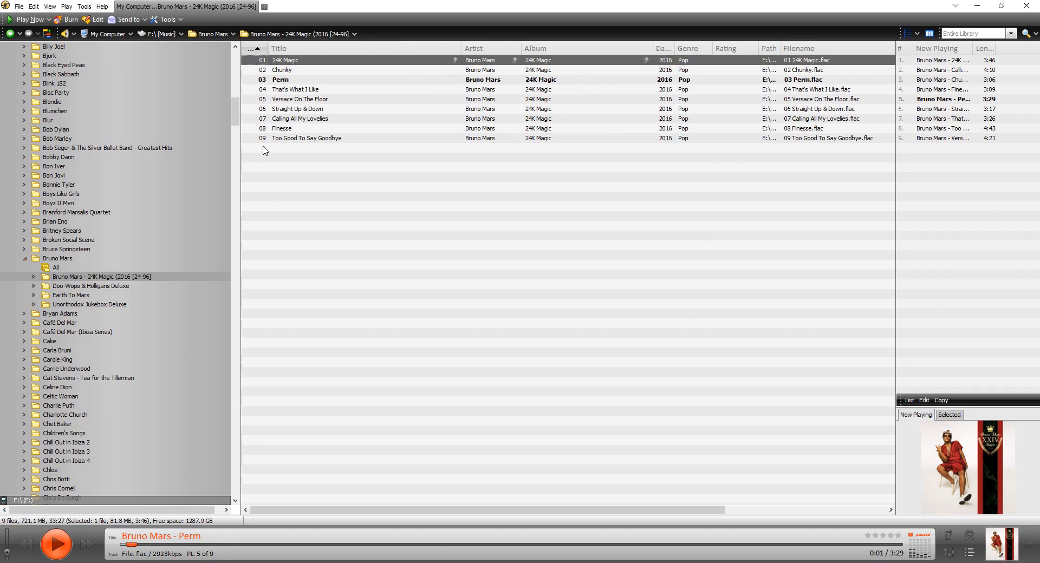
mouse_move(956, 541)
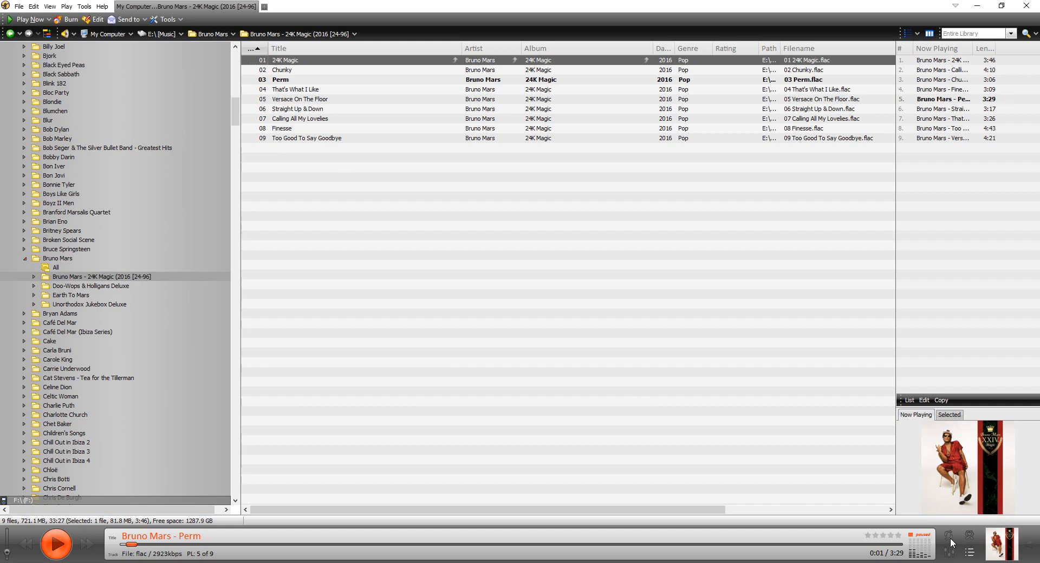
mouse_move(949, 543)
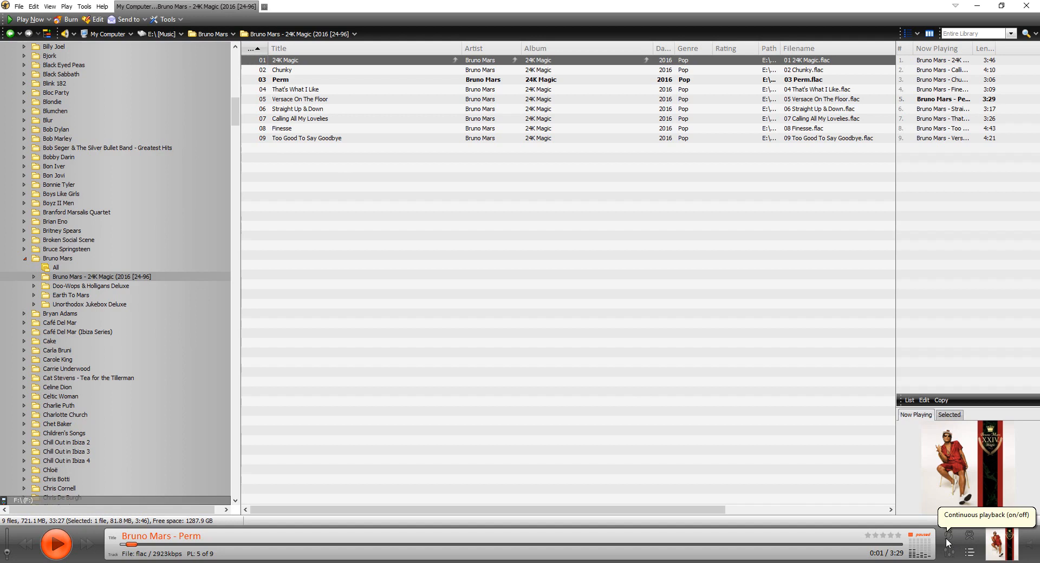
mouse_move(970, 543)
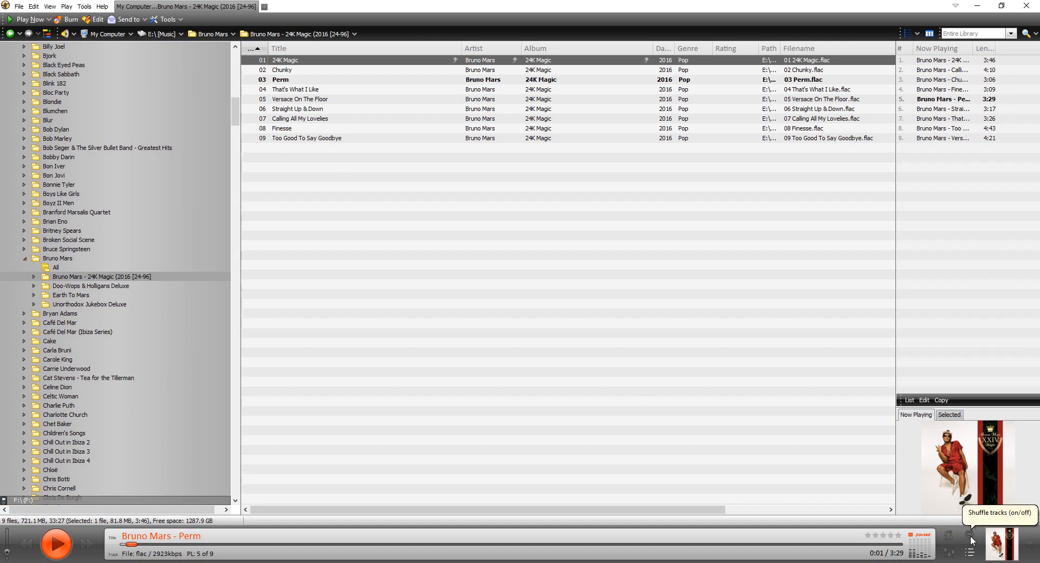
mouse_move(970, 540)
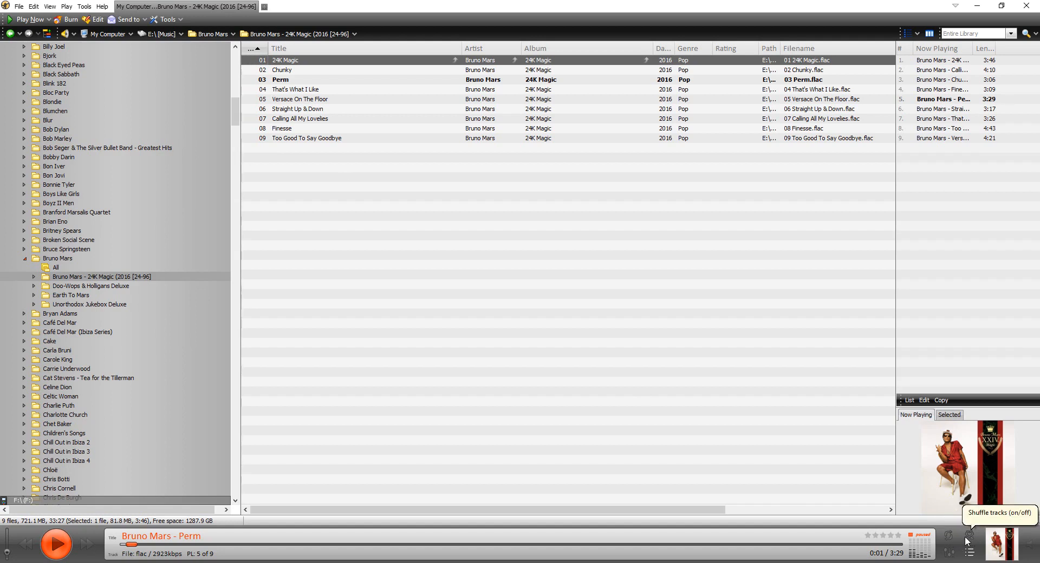
- Switch Shuffle tracks off in the player bar
click(968, 536)
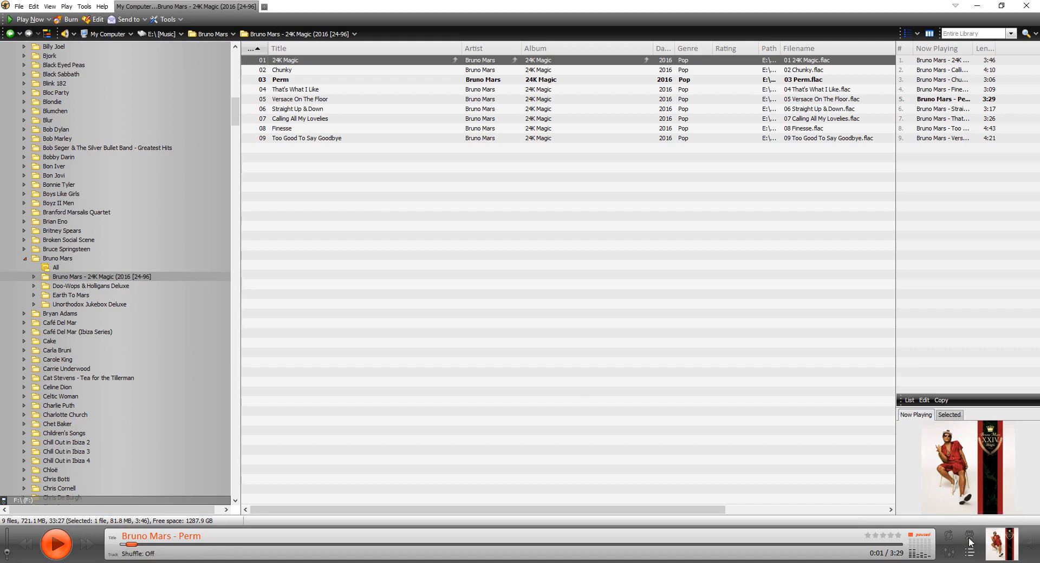
mouse_move(970, 536)
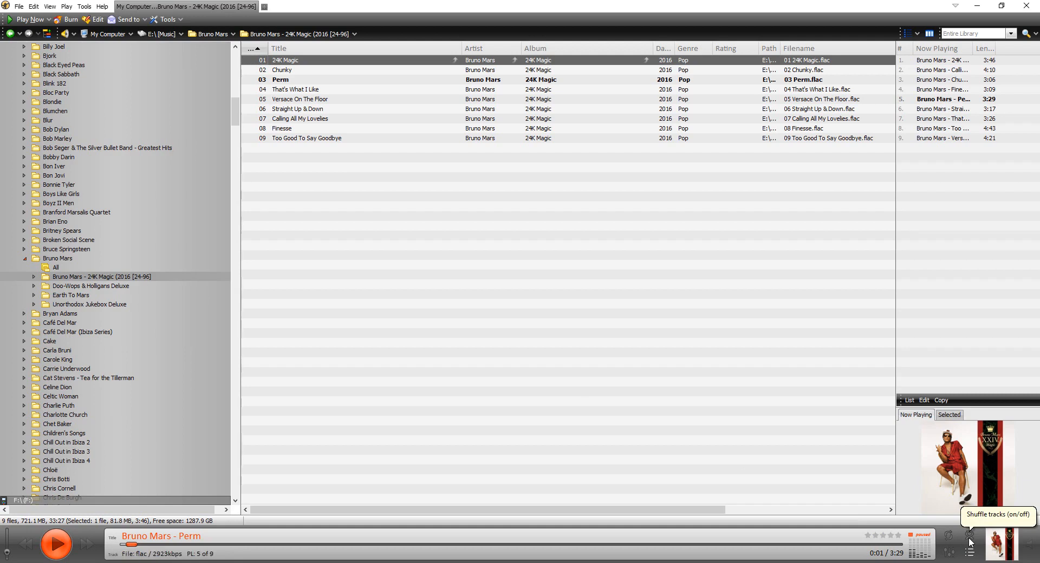
mouse_move(317, 182)
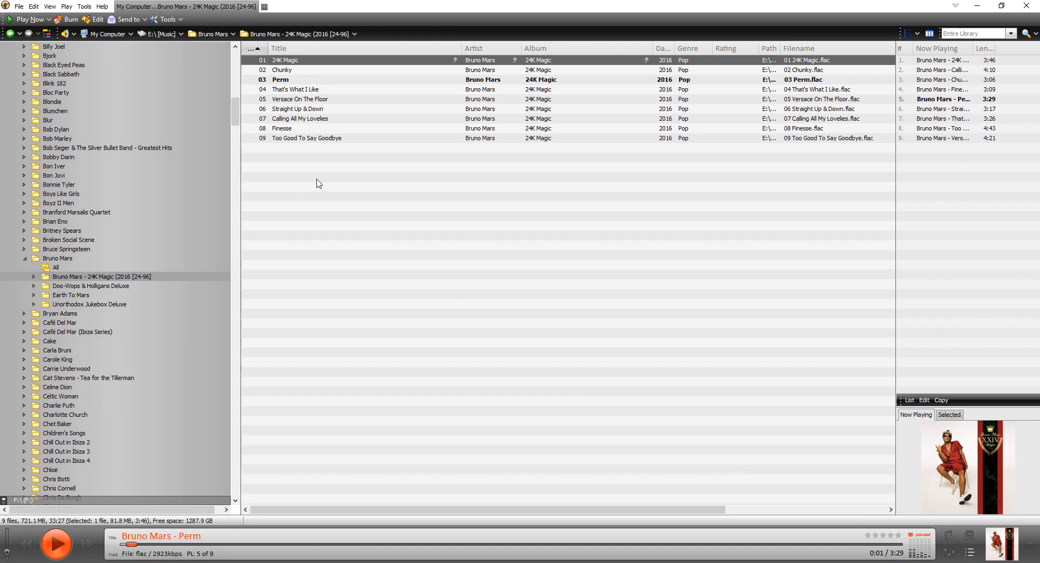
mouse_move(262, 131)
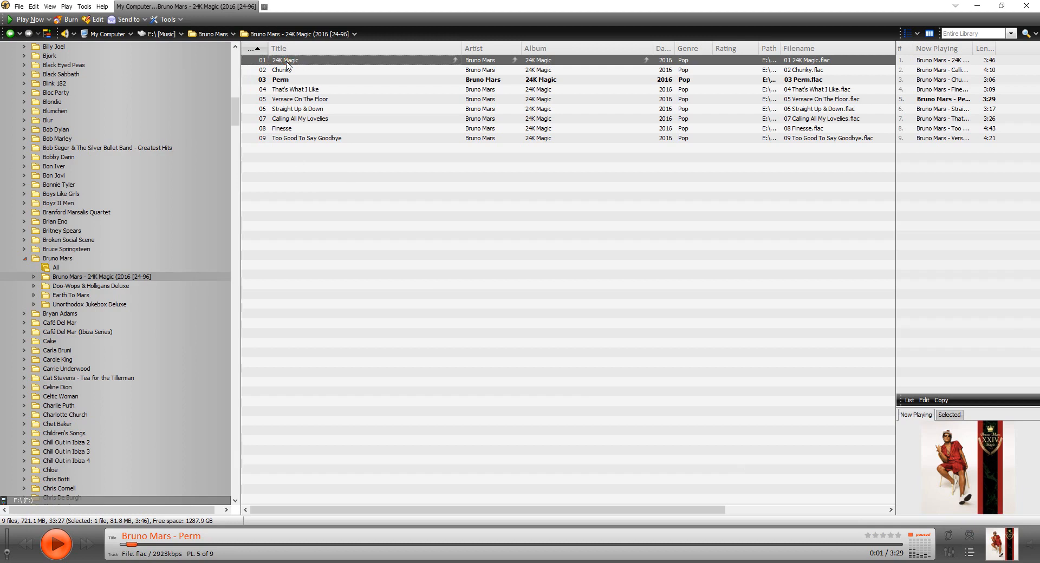
- Play from track 01 24K Magic, advance to Versace On The Floor, and pause playback
double_click(284, 59)
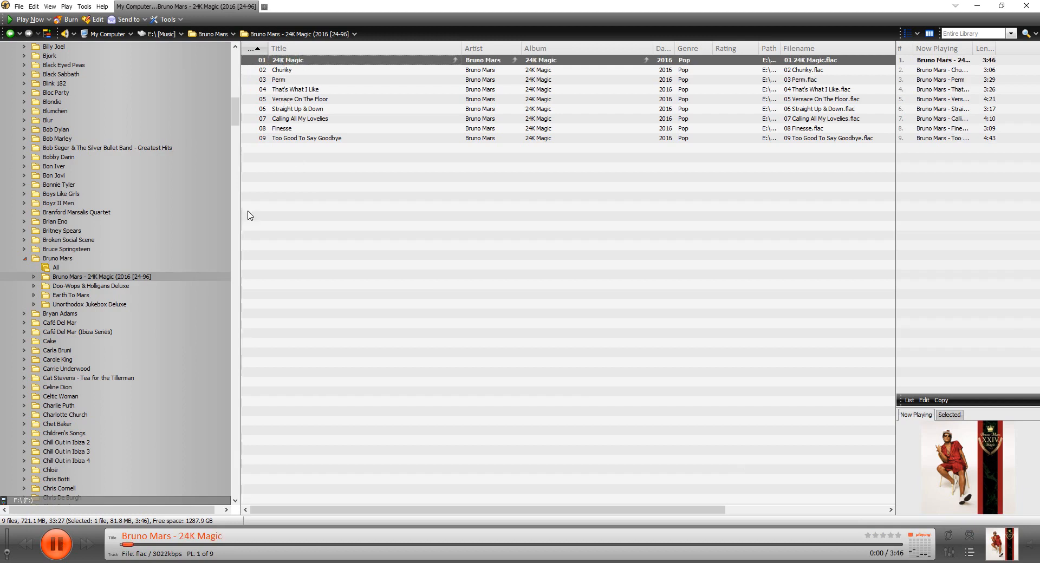
click(87, 544)
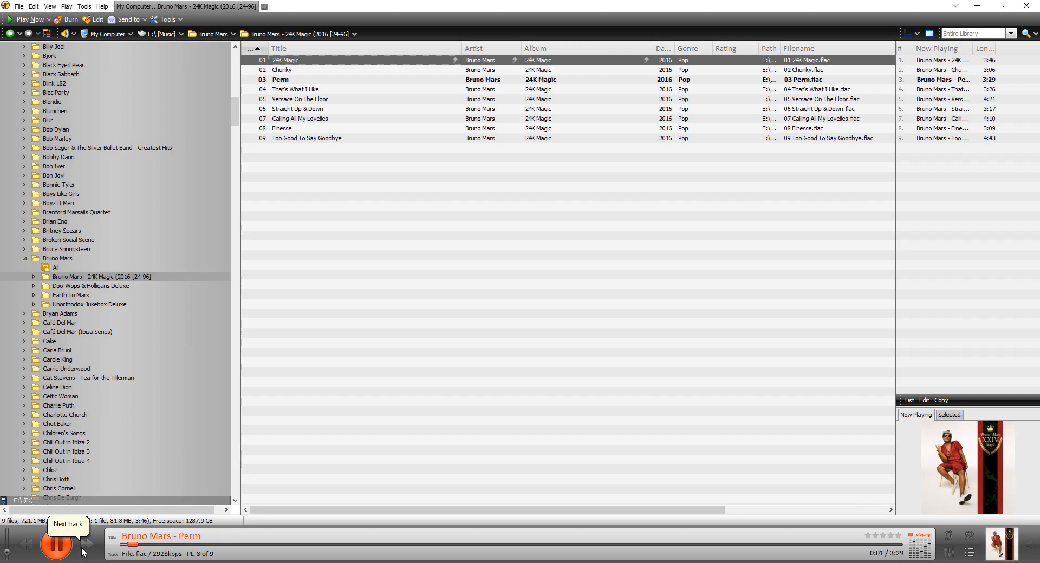
click(84, 544)
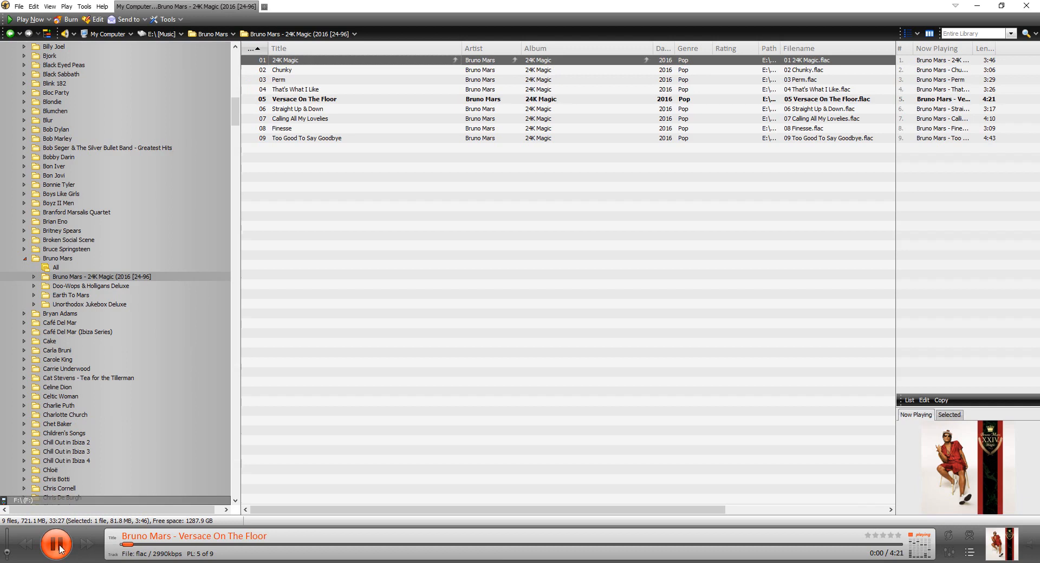
click(57, 543)
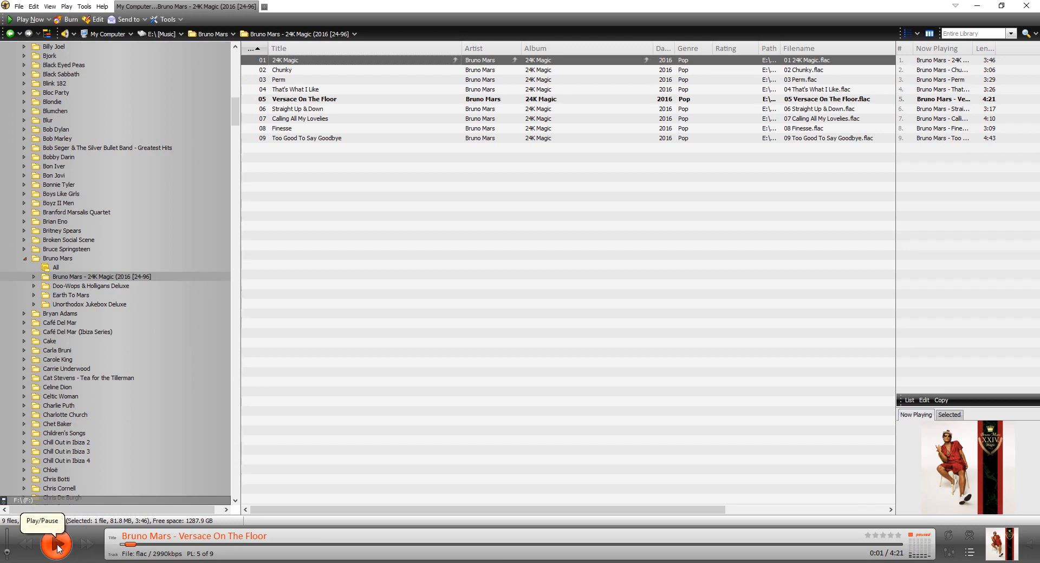
click(55, 544)
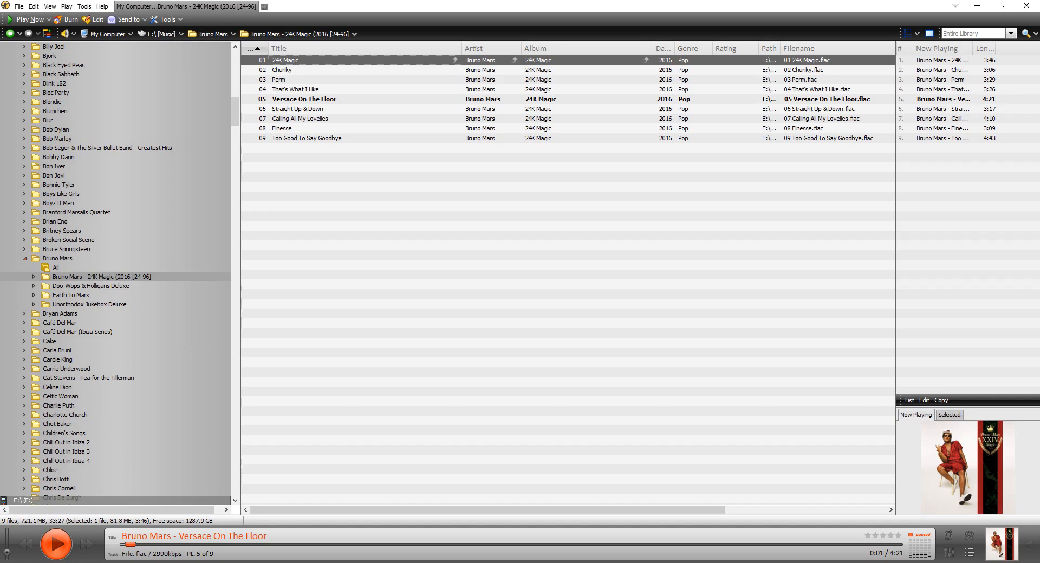